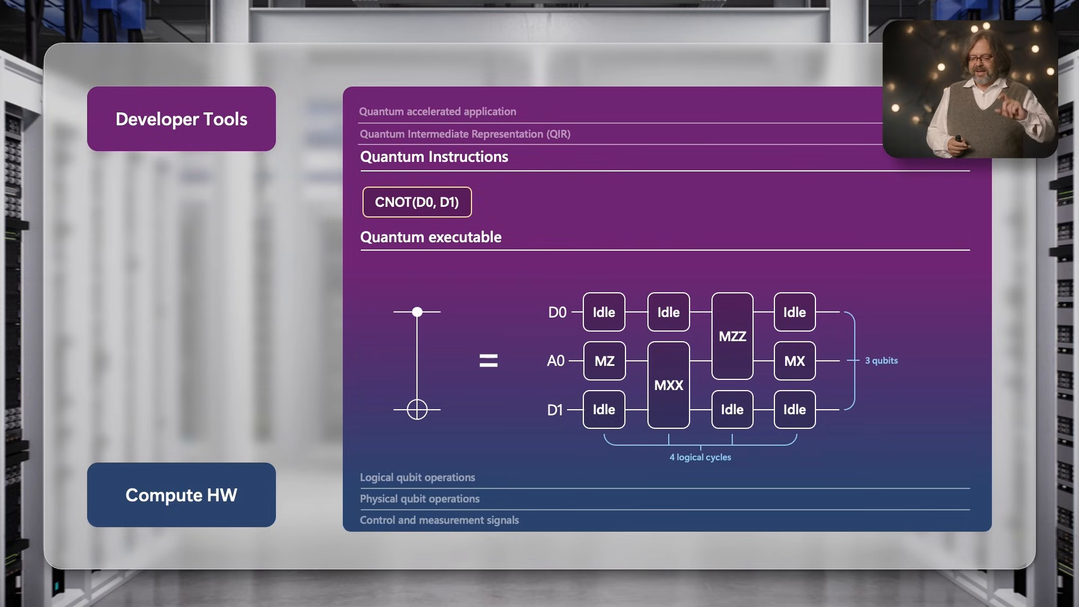
{"action": "left_click", "coordinate": [604, 361]}
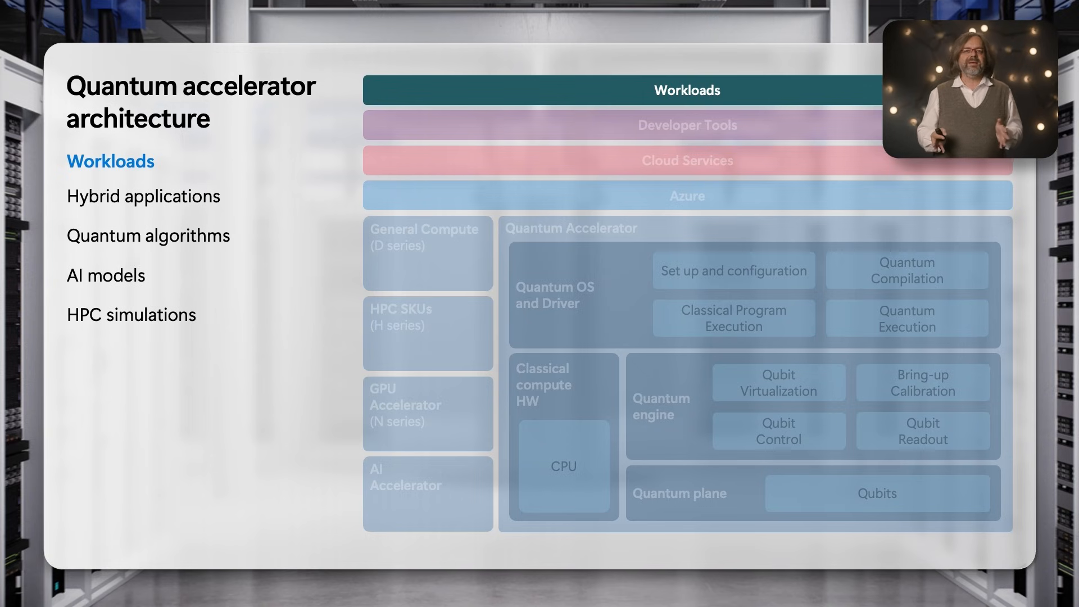
{"action": "left_click", "coordinate": [686, 125]}
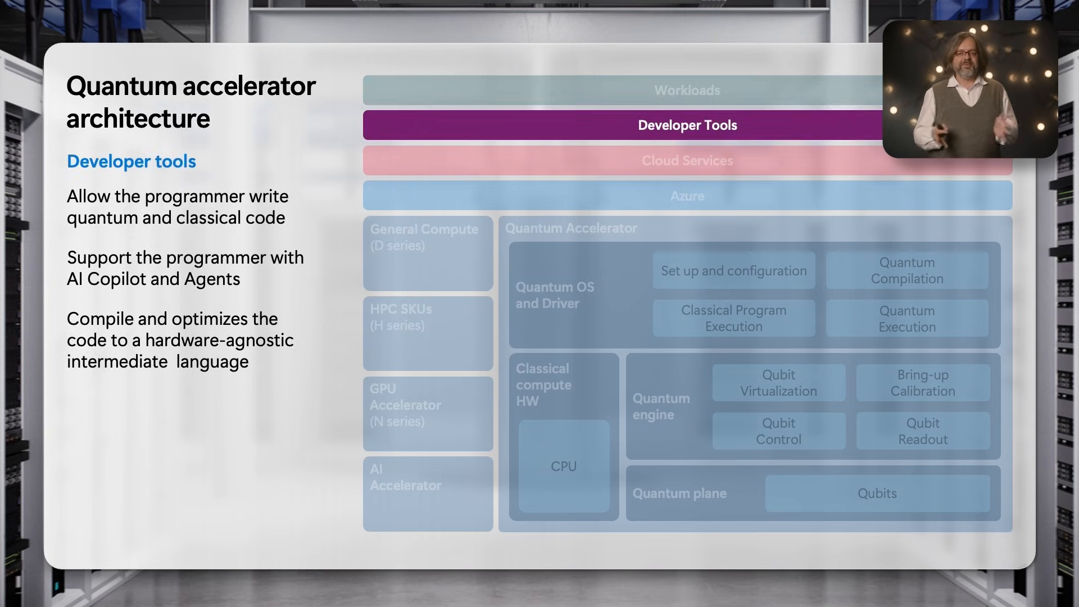